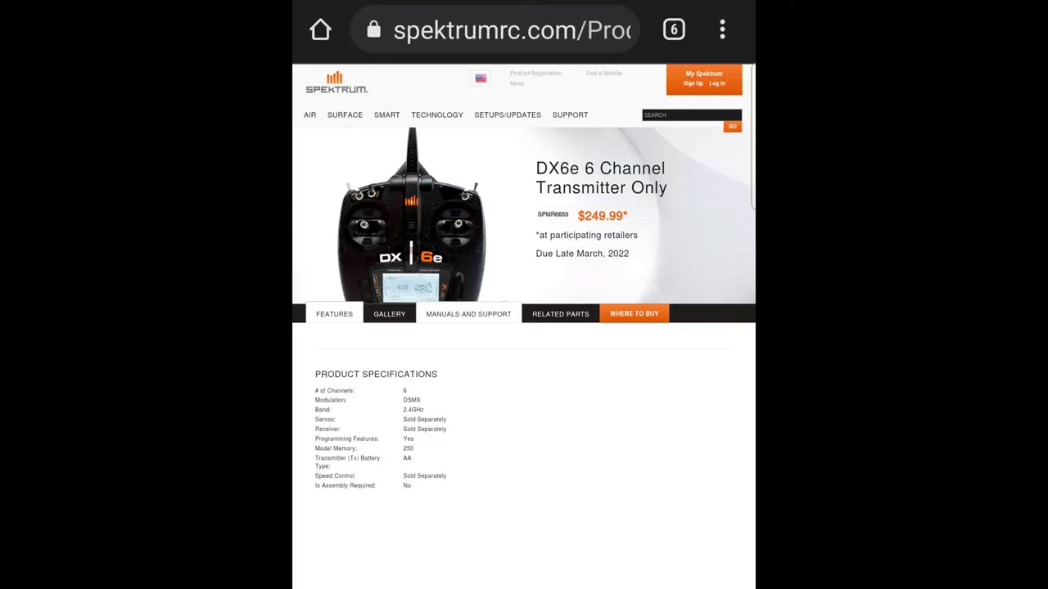
# Step: Open the DX6e Manuals and Support tab and the Spektrum Model Setups document
pyautogui.click(468, 314)
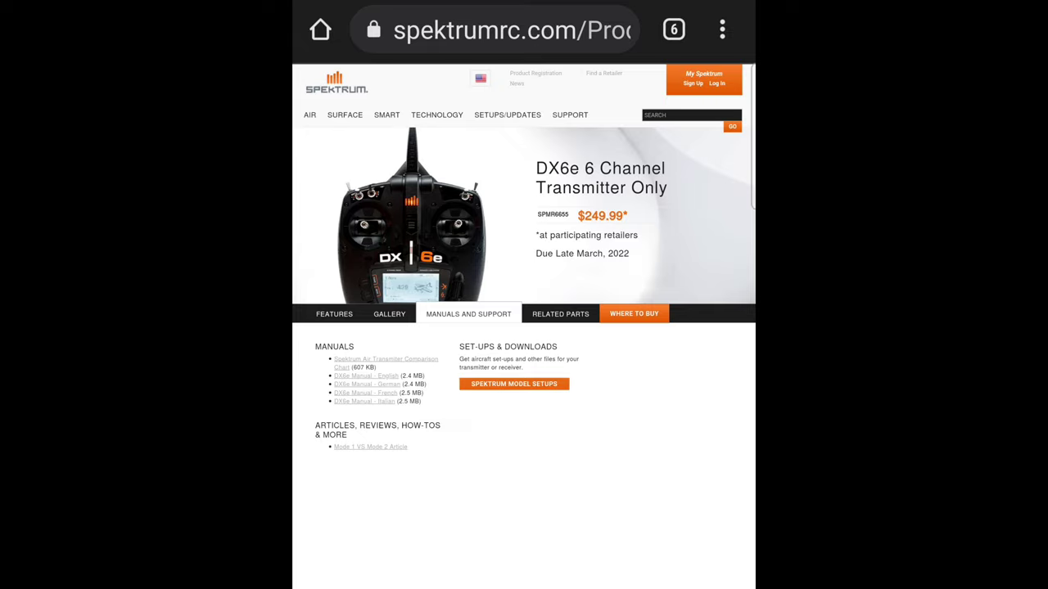
pyautogui.click(513, 384)
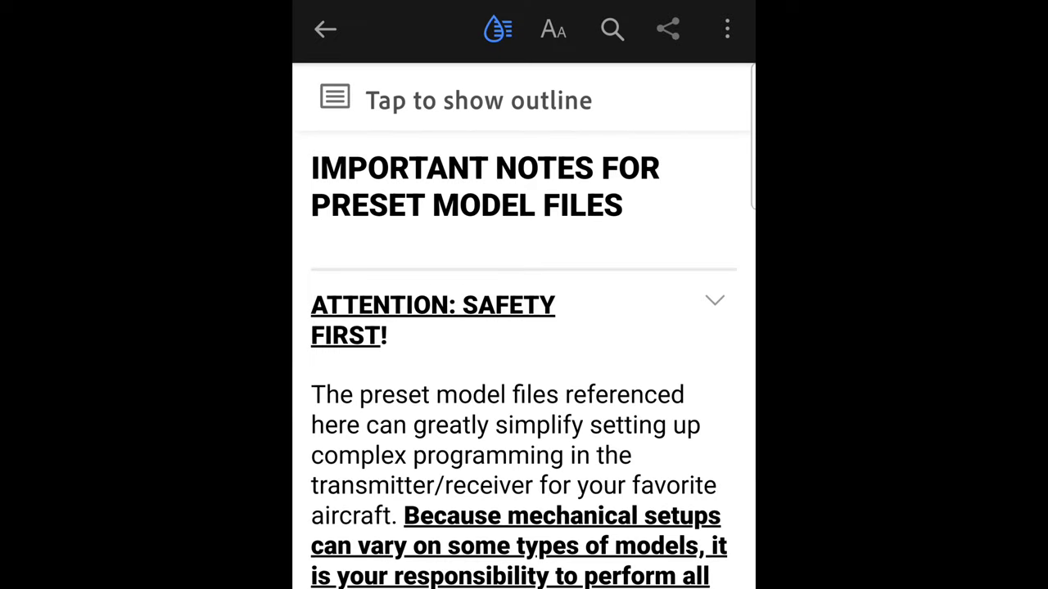
# Step: Scroll through the Important Notes for Preset Model Files section
pyautogui.scroll(-3)
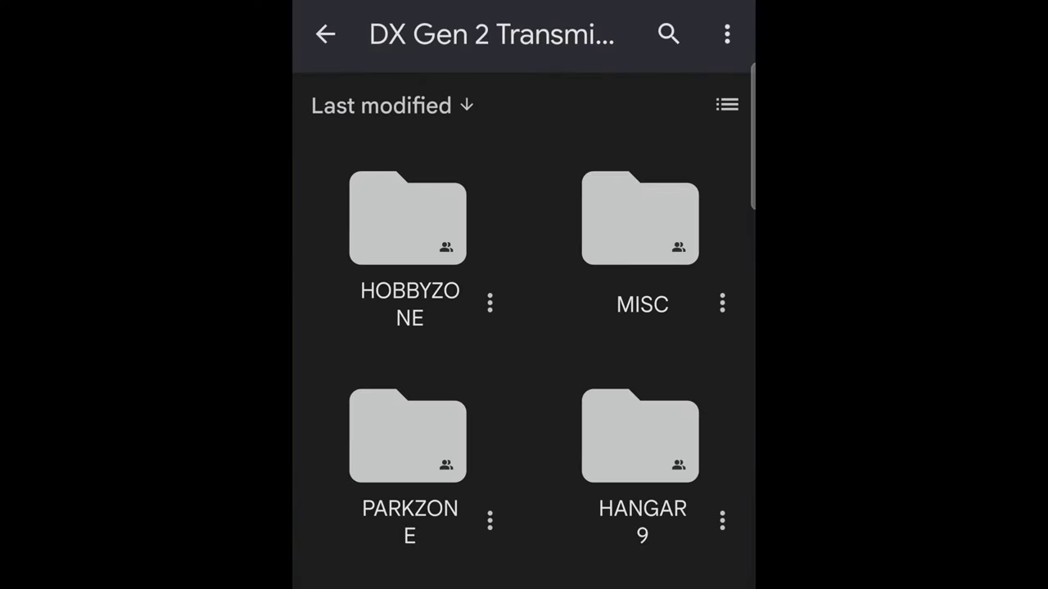
# Step: Open the HOBBYZONE folder and browse the HBZ5650 and HBZ8480 folders
pyautogui.scroll(-3)
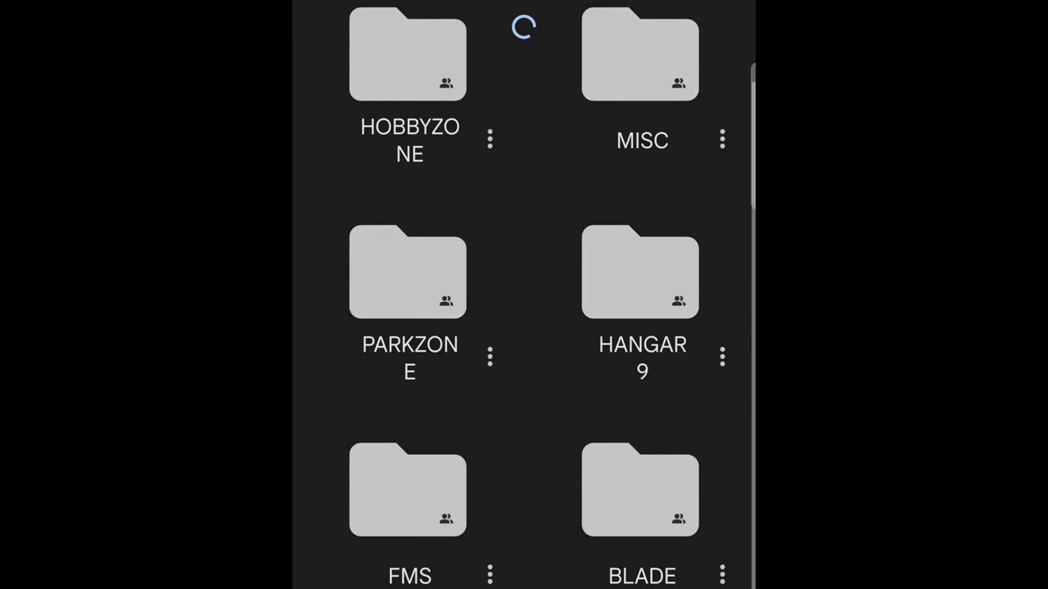
pyautogui.click(408, 53)
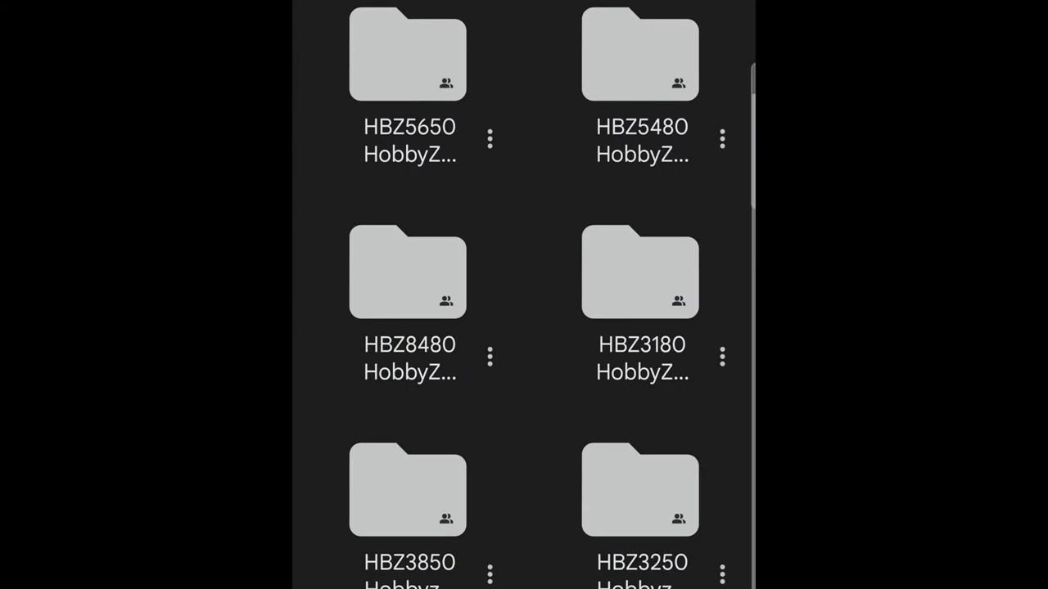
pyautogui.click(407, 54)
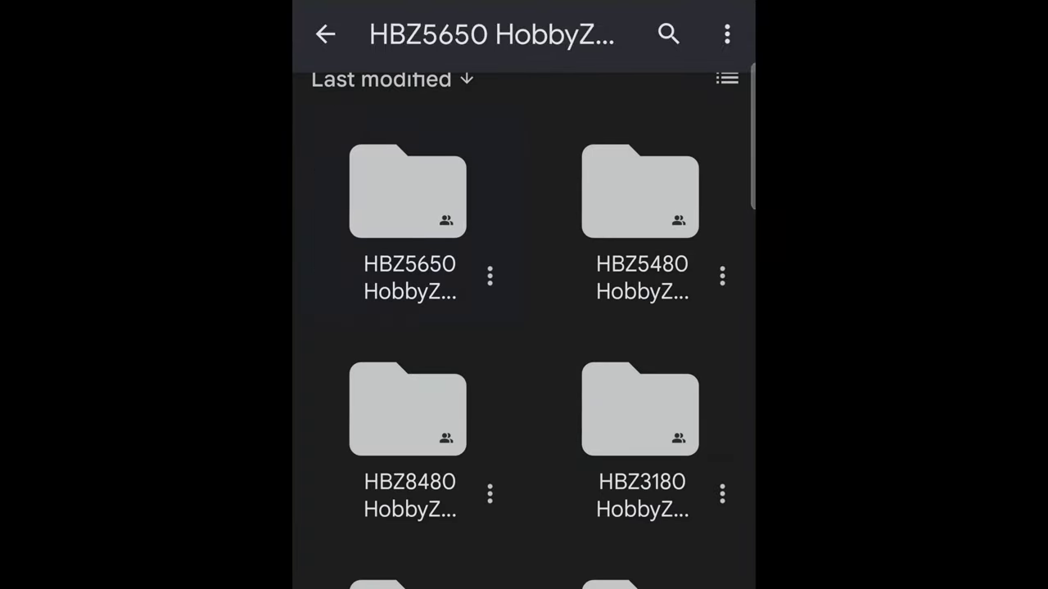
pyautogui.click(640, 191)
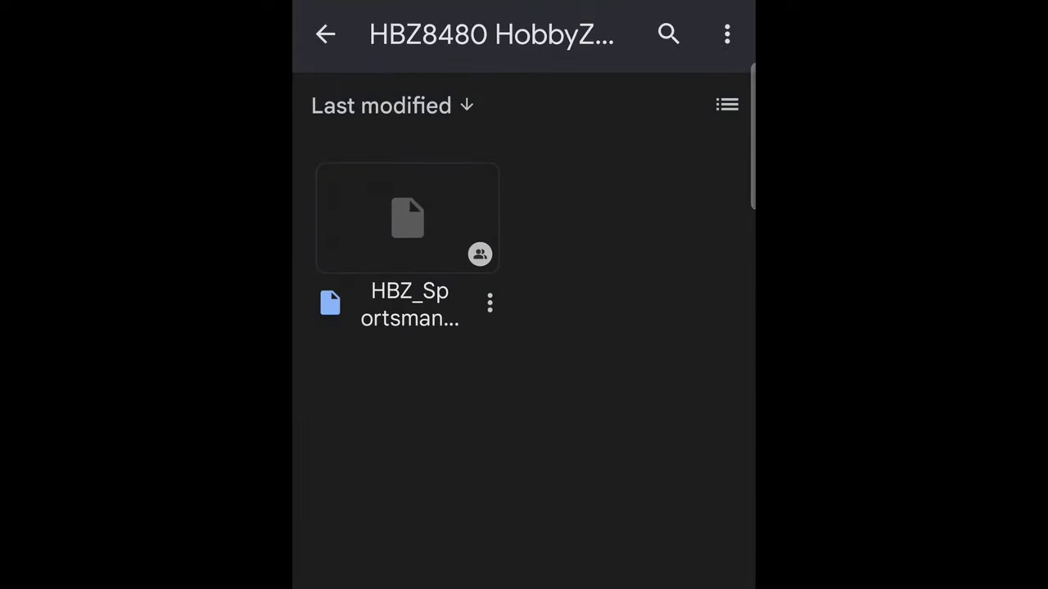
# Step: Browse HBZ3850, open HBZ3250, and download the Carbon Cub setup file
pyautogui.click(326, 34)
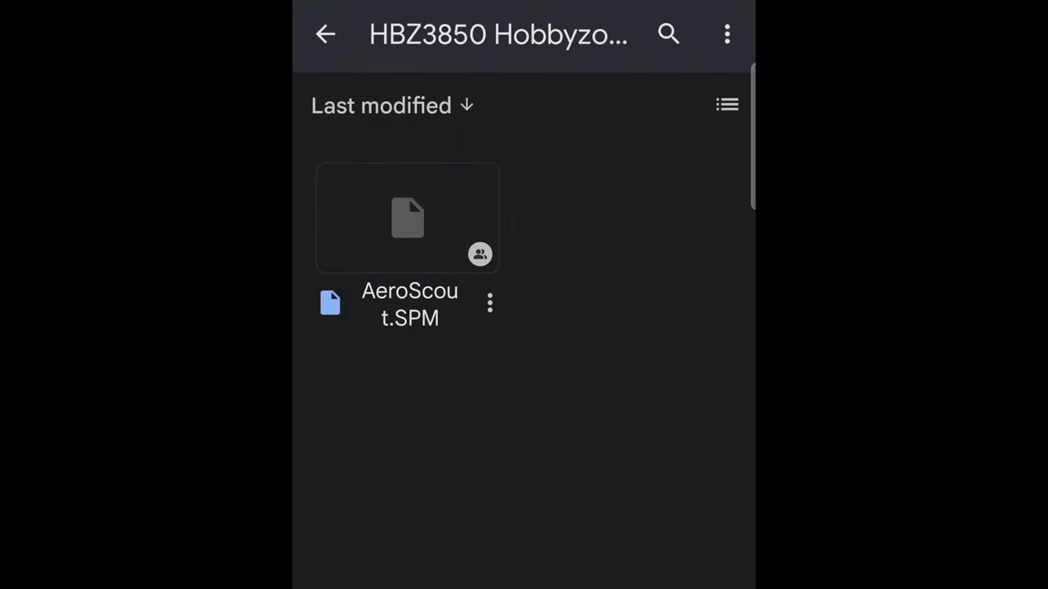
pyautogui.click(325, 34)
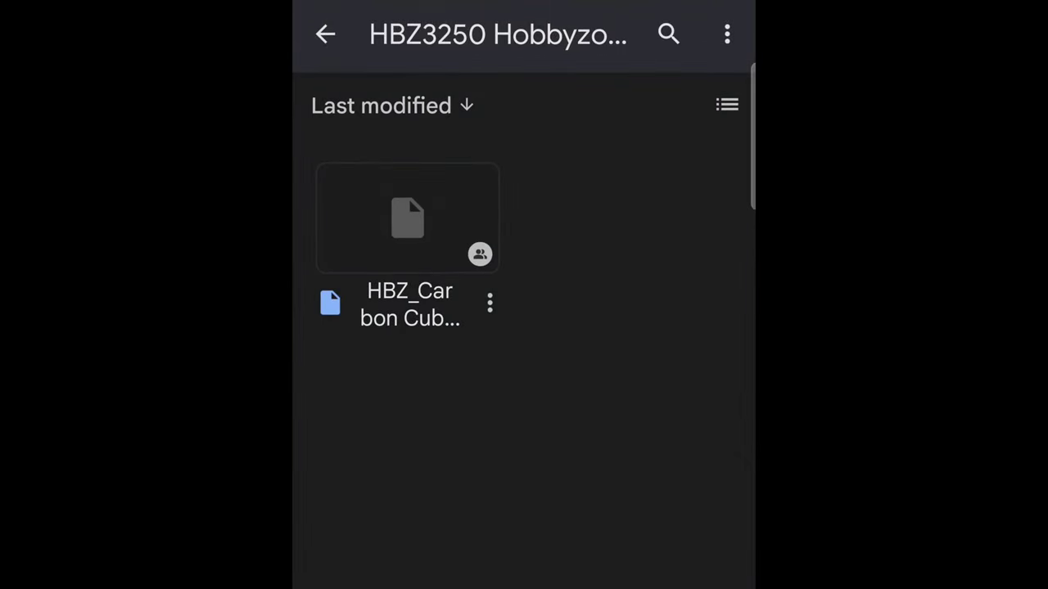
pyautogui.click(490, 302)
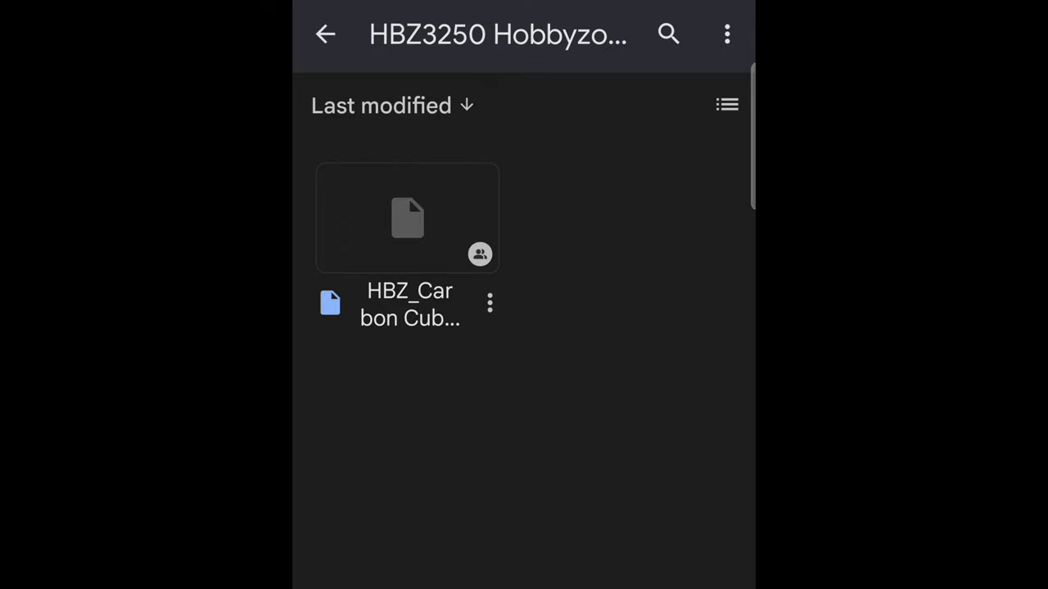
pyautogui.click(406, 217)
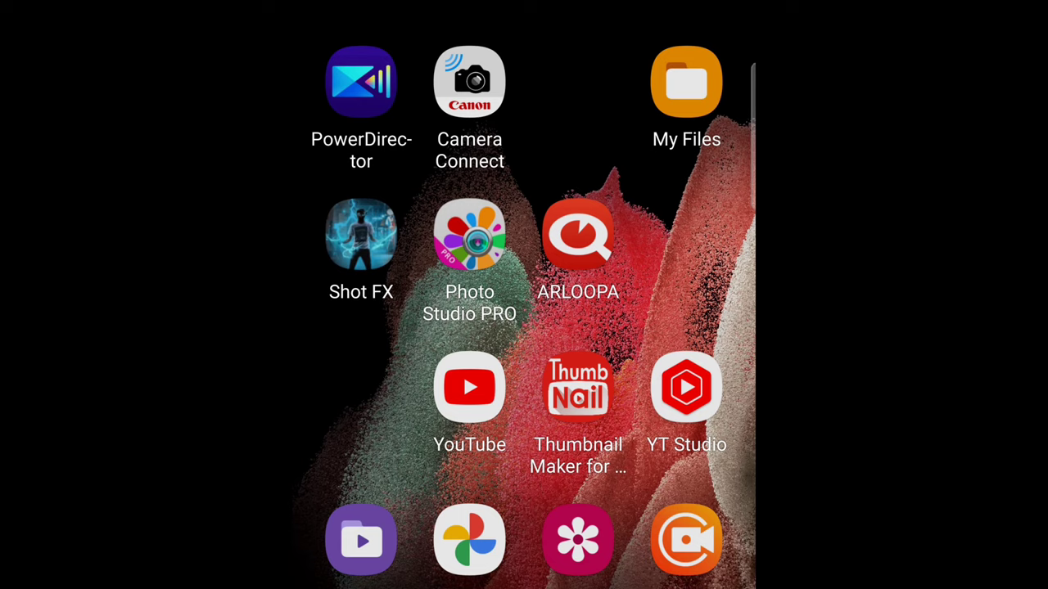
# Step: Launch My Files and show Recent files with HBZ_Carbon Cub S Plus BNF.SPM
pyautogui.click(685, 81)
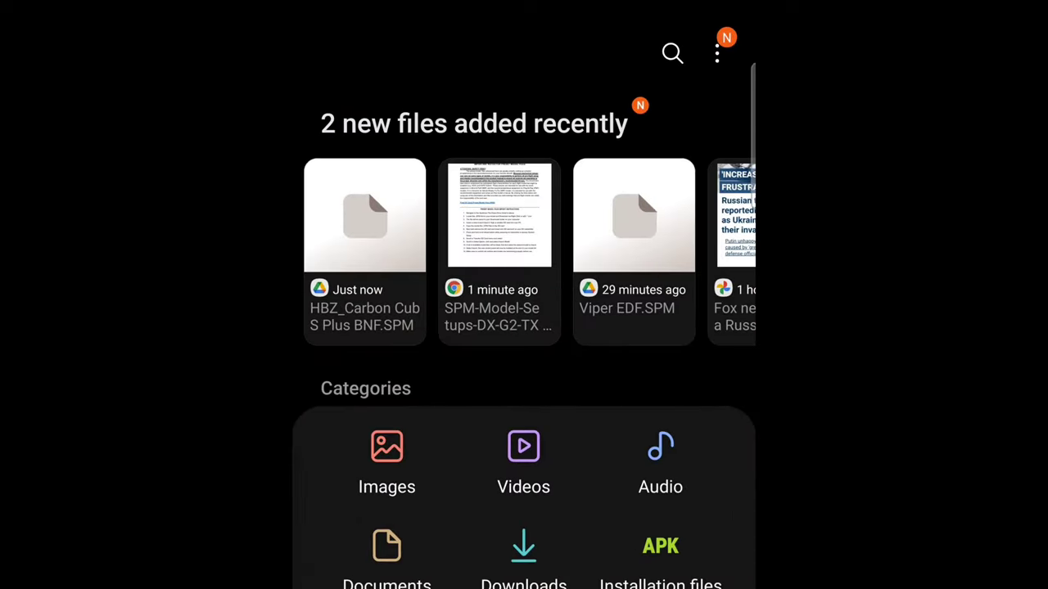
pyautogui.click(364, 215)
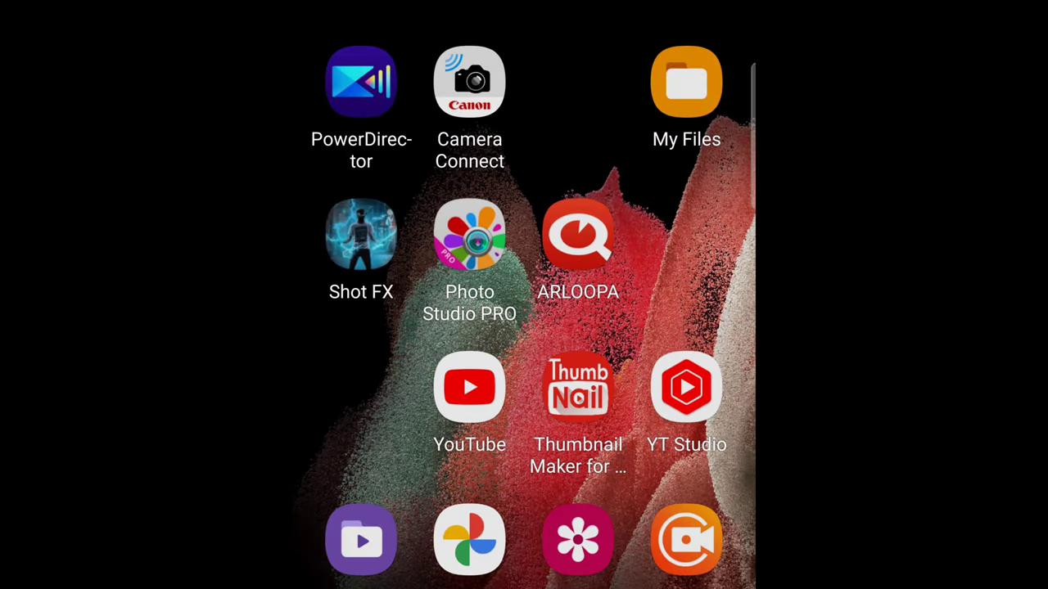
pyautogui.click(685, 82)
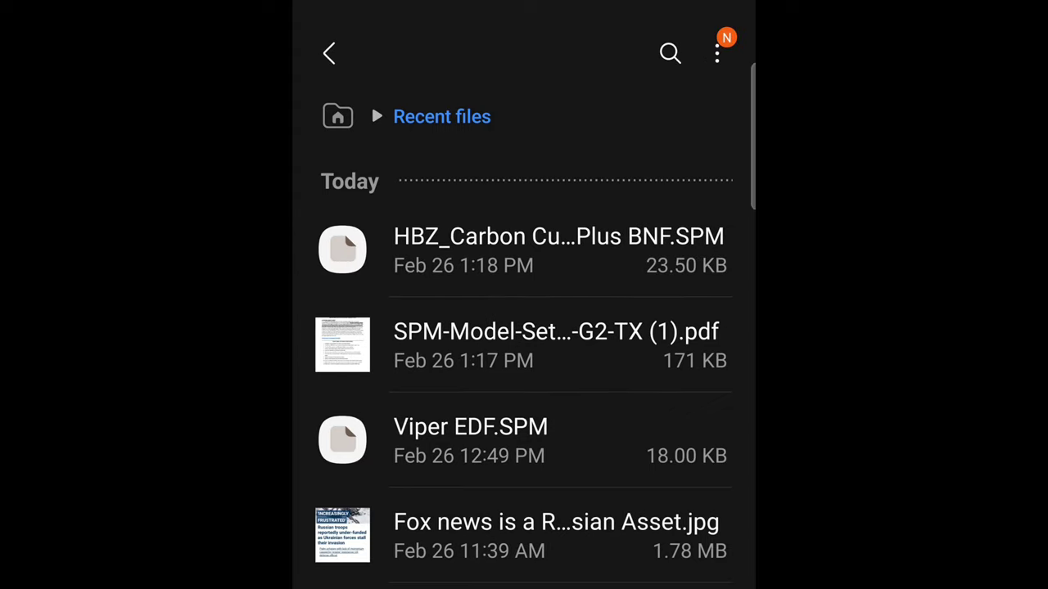
# Step: Browse the BLH helicopter folders on USB storage 1, then return to My Files home
pyautogui.click(328, 52)
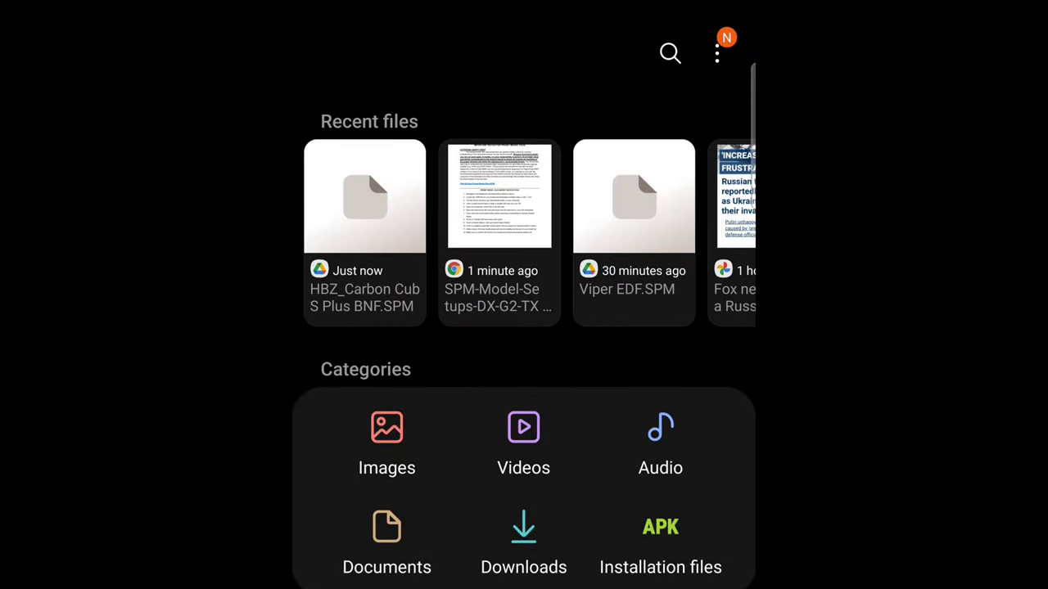
pyautogui.scroll(-3)
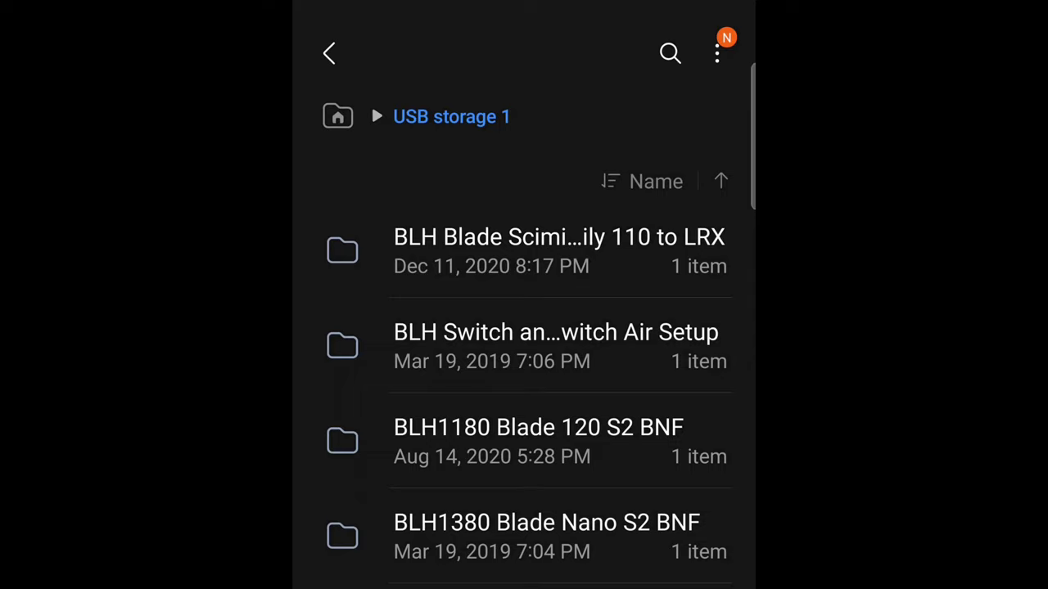
pyautogui.click(328, 52)
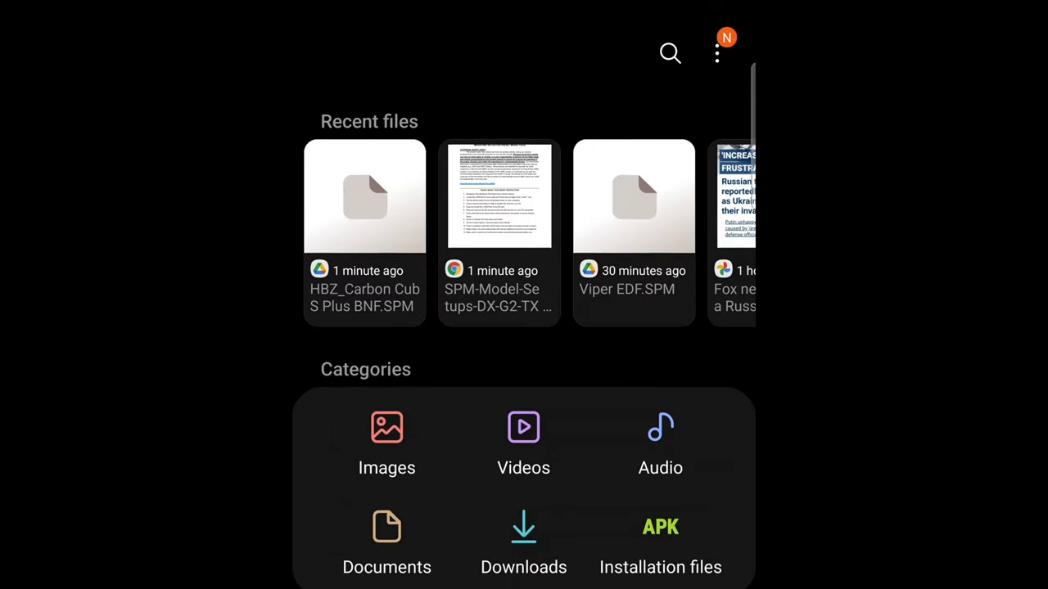